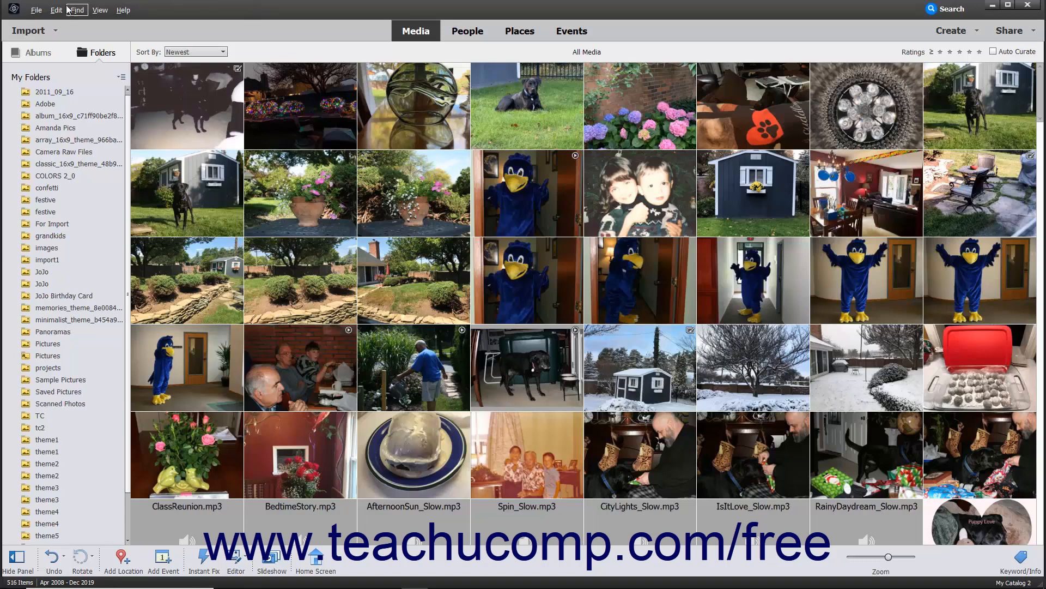
View the Get Photos and Videos options, then the Import drop-down's source list.
{"action": "left_click", "coordinate": [36, 10]}
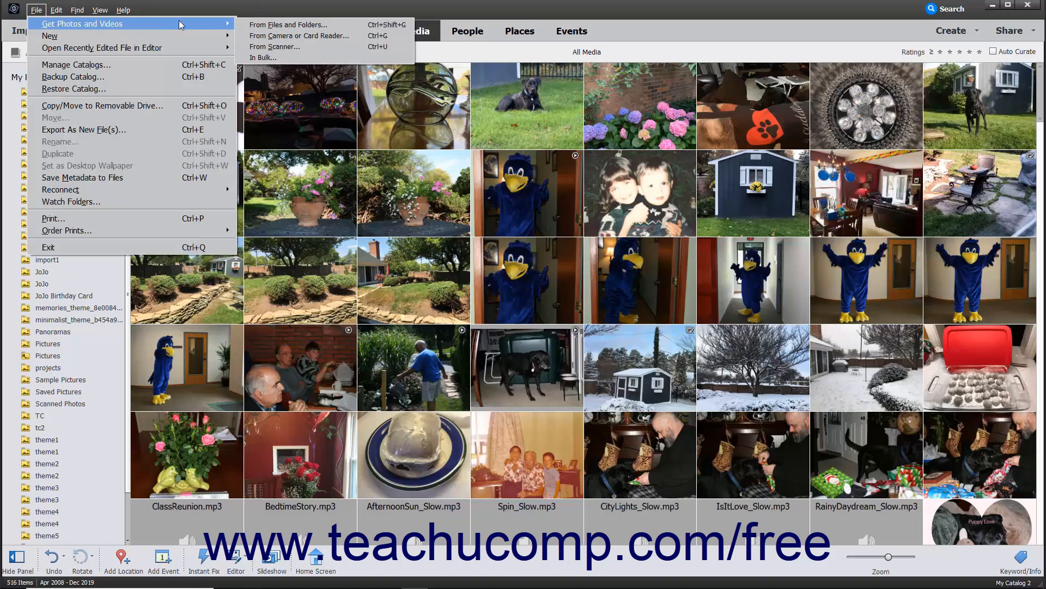
{"action": "mouse_move", "coordinate": [262, 58]}
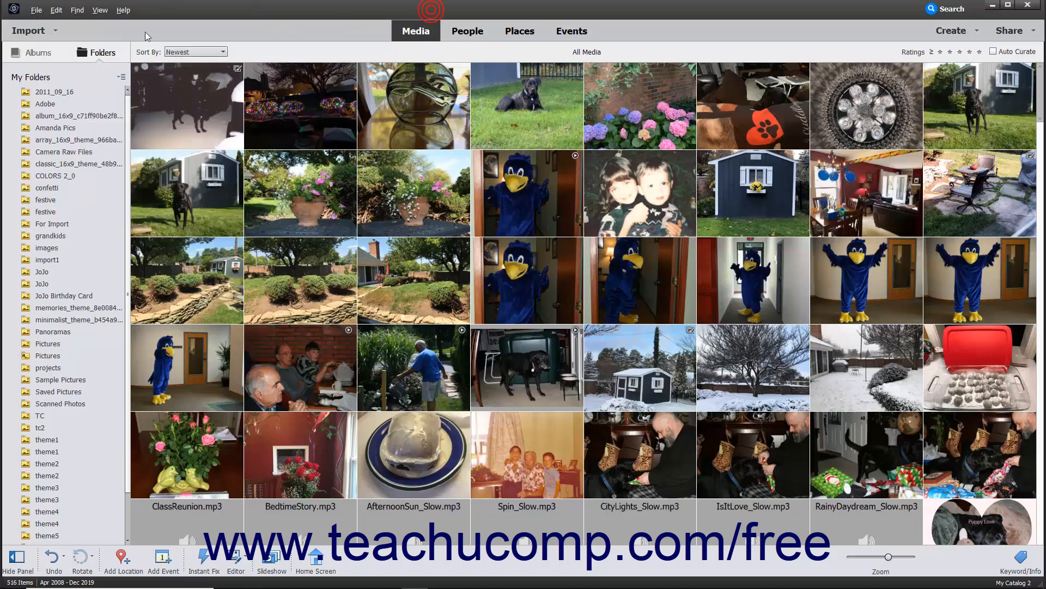
{"action": "mouse_move", "coordinate": [37, 31]}
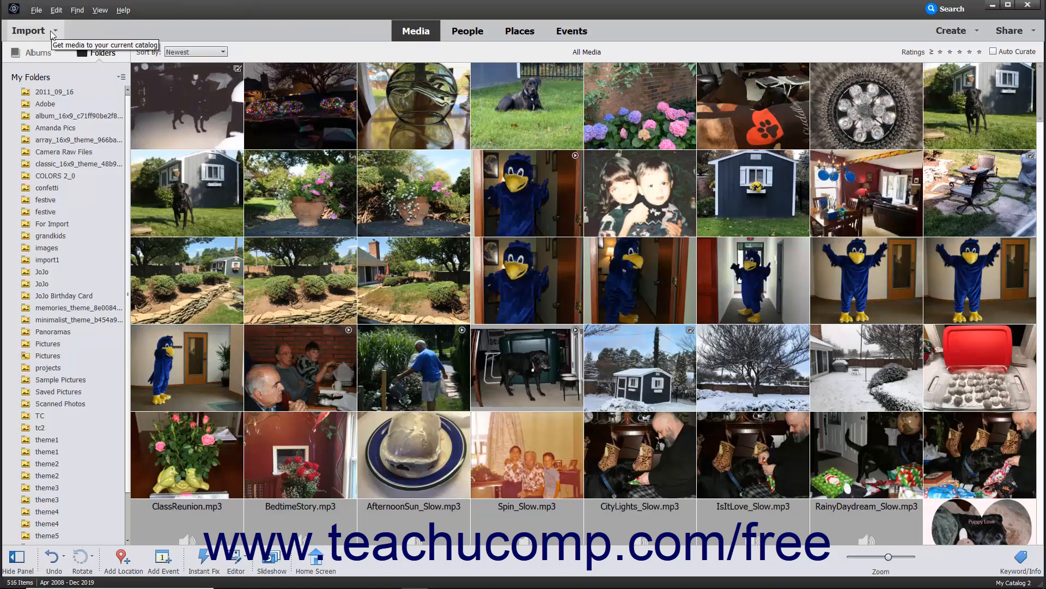
{"action": "left_click", "coordinate": [29, 30]}
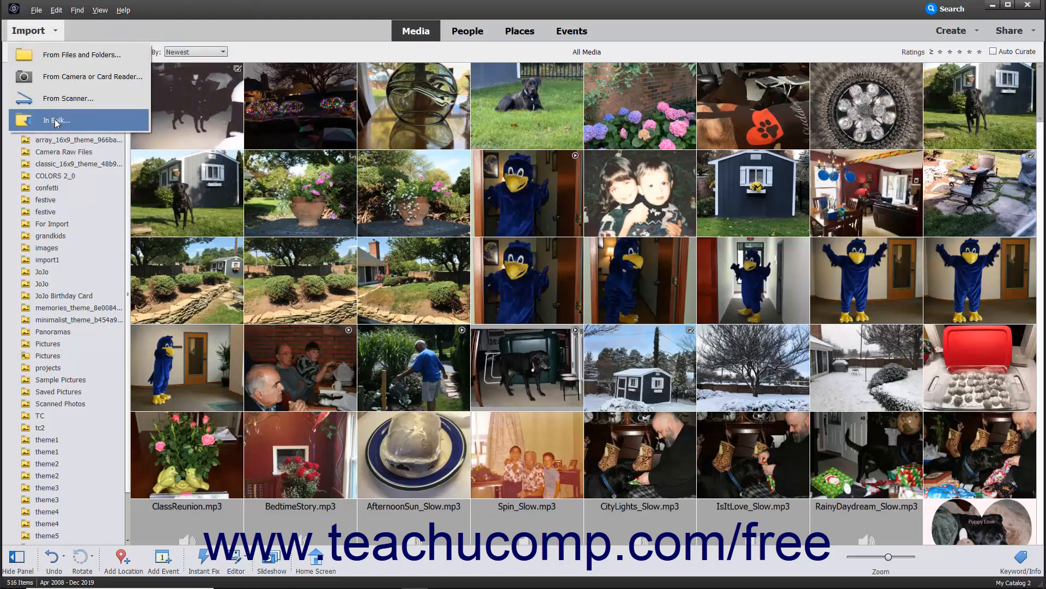
Start an In Bulk import and preview the Pictures folder's 19 subfolders.
{"action": "left_click", "coordinate": [56, 120]}
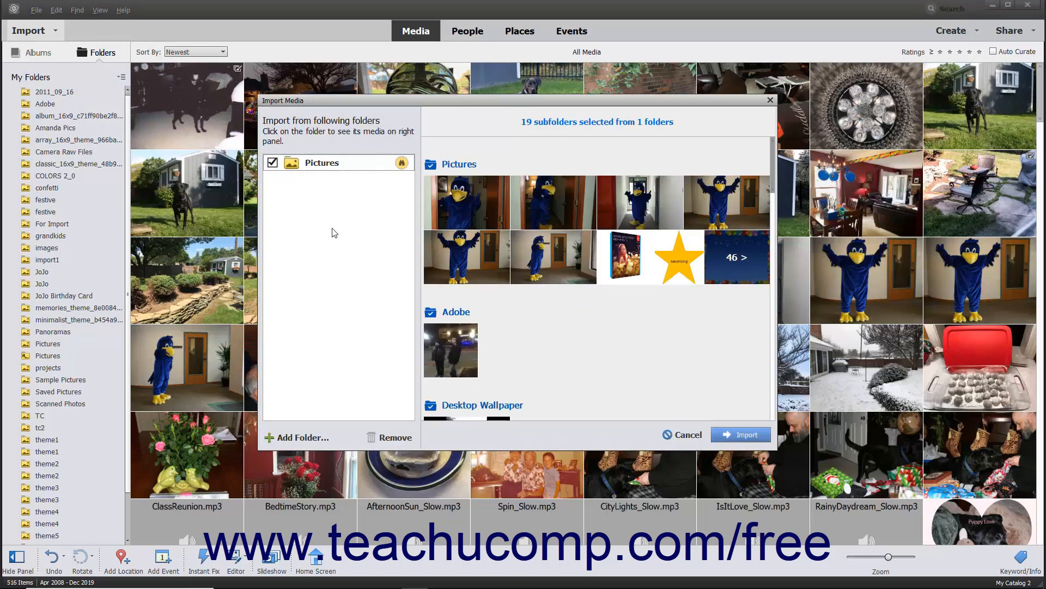
{"action": "mouse_move", "coordinate": [324, 176]}
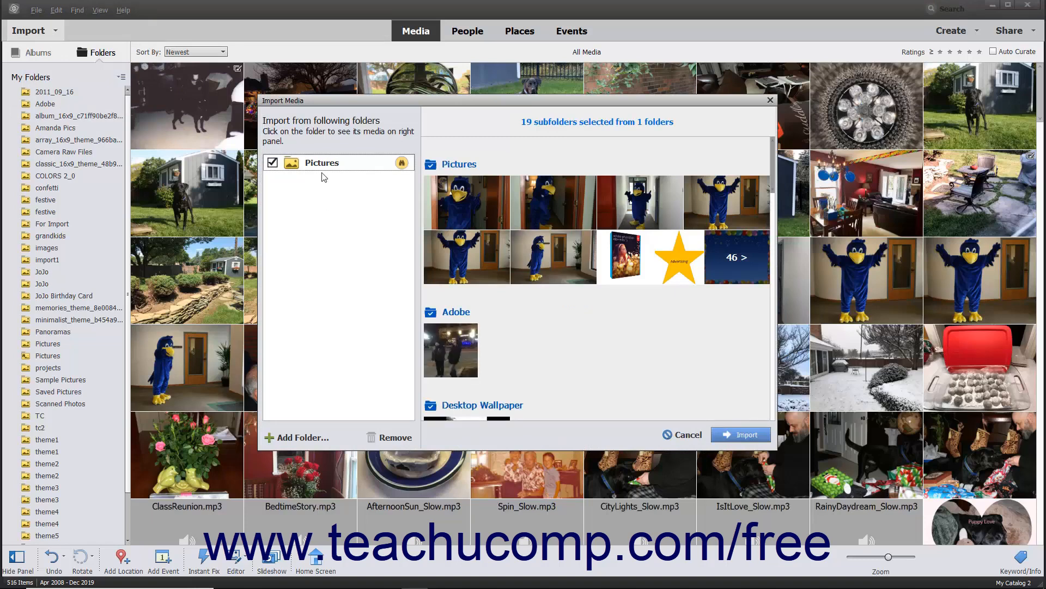
{"action": "mouse_move", "coordinate": [328, 125]}
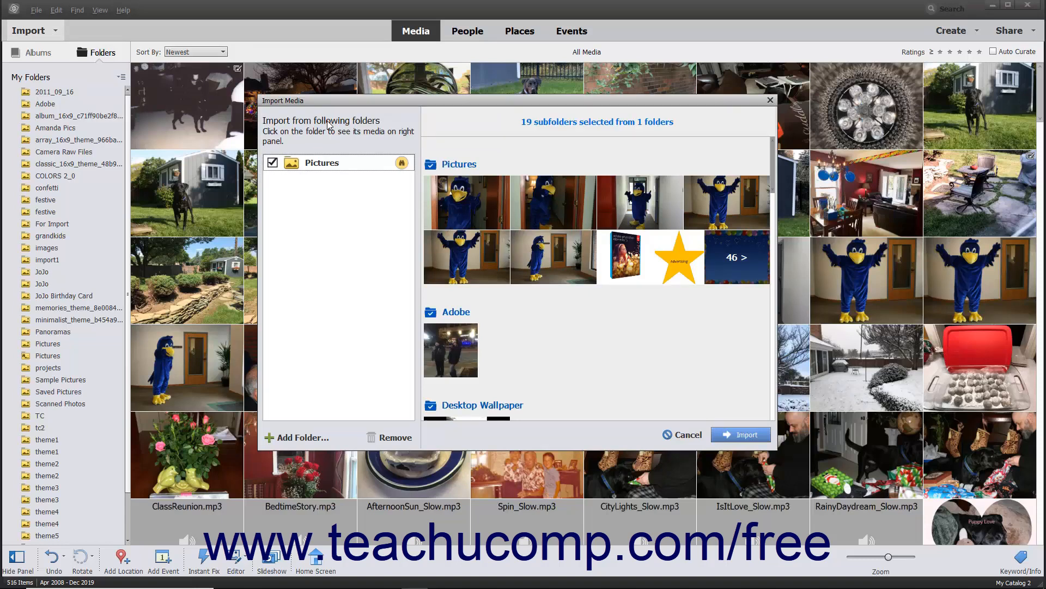
{"action": "mouse_move", "coordinate": [324, 212]}
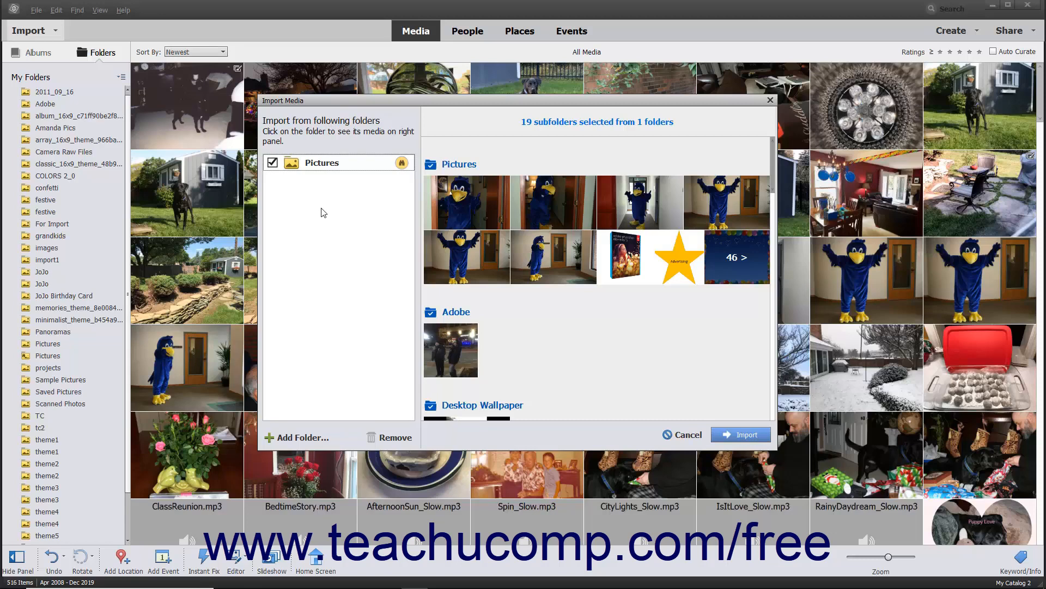
{"action": "left_click", "coordinate": [321, 162]}
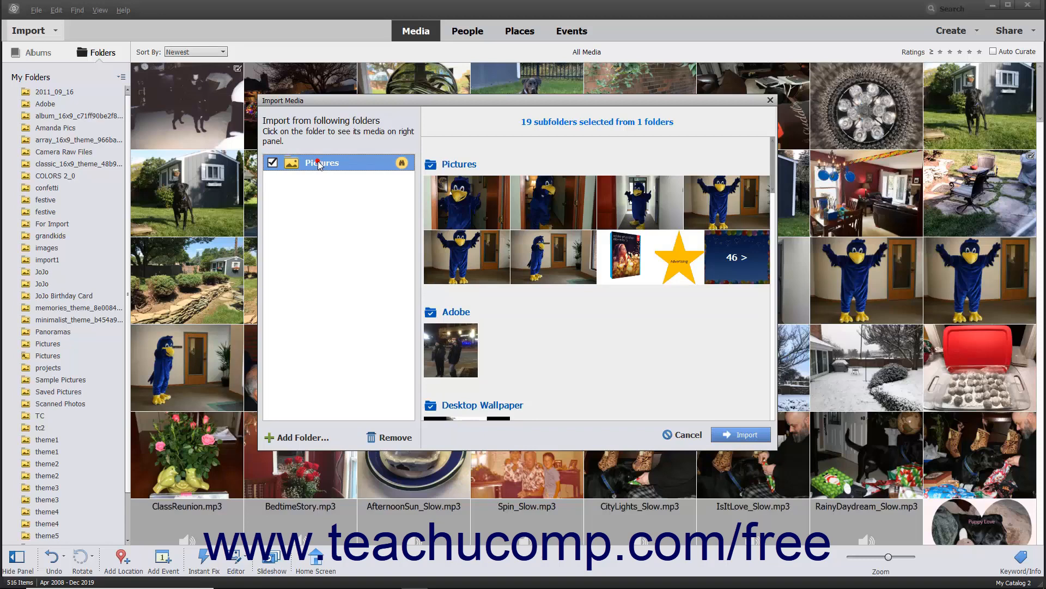
{"action": "scroll", "scroll_direction": "down", "scroll_amount": 3}
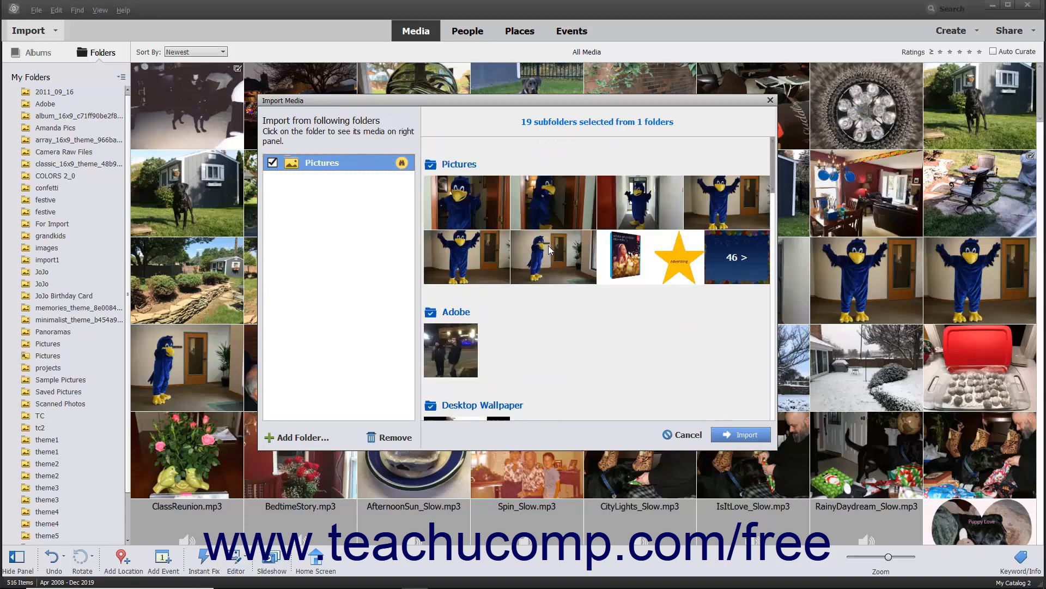
{"action": "mouse_move", "coordinate": [279, 214]}
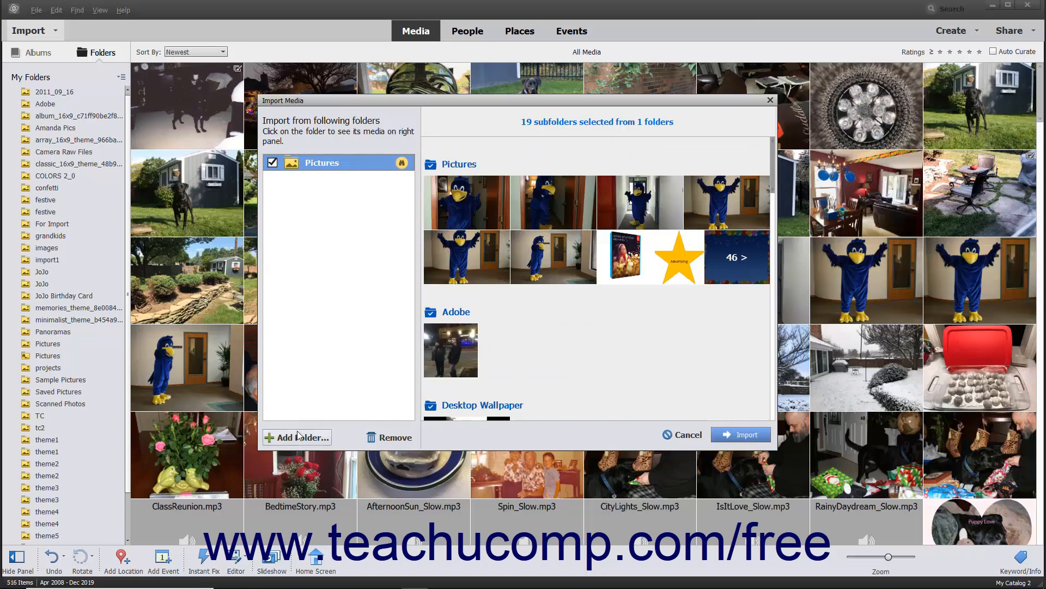
Add the Desktop folder from This PC as a second bulk import source.
{"action": "left_click", "coordinate": [300, 437]}
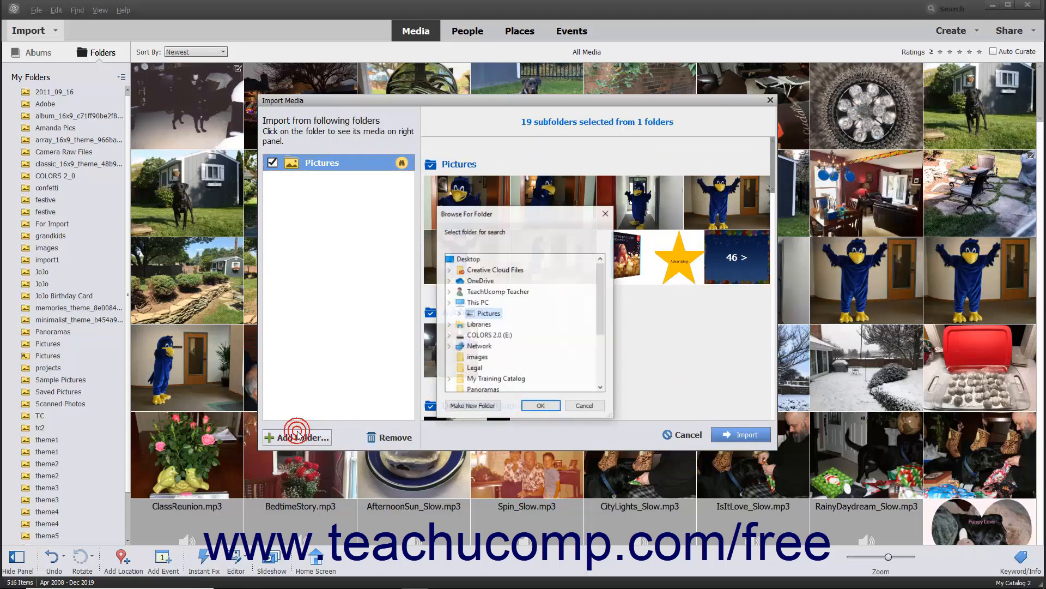
{"action": "left_click", "coordinate": [449, 301]}
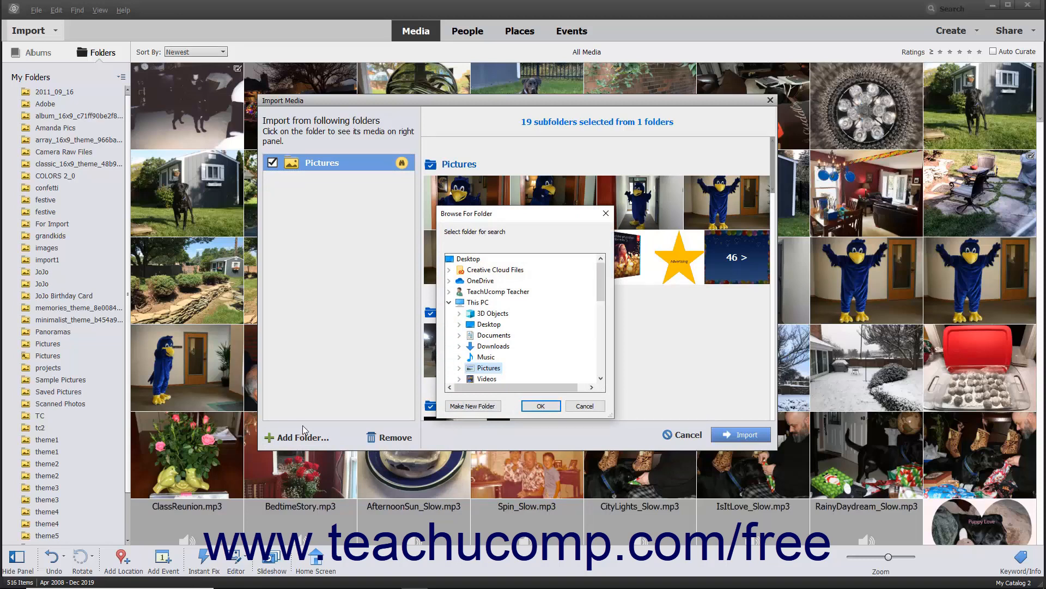
{"action": "mouse_move", "coordinate": [414, 380]}
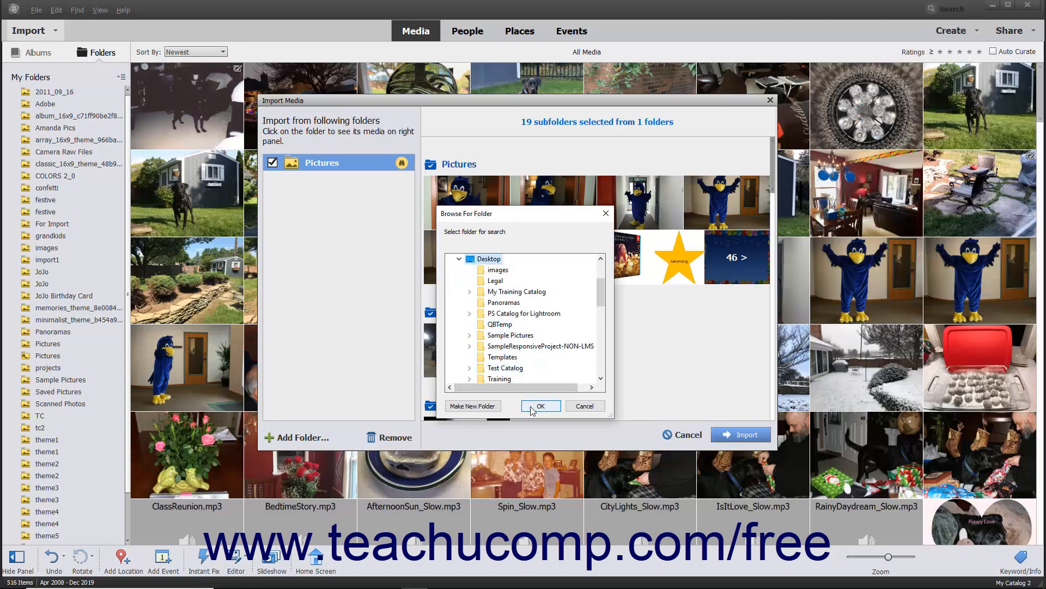
{"action": "left_click", "coordinate": [540, 406]}
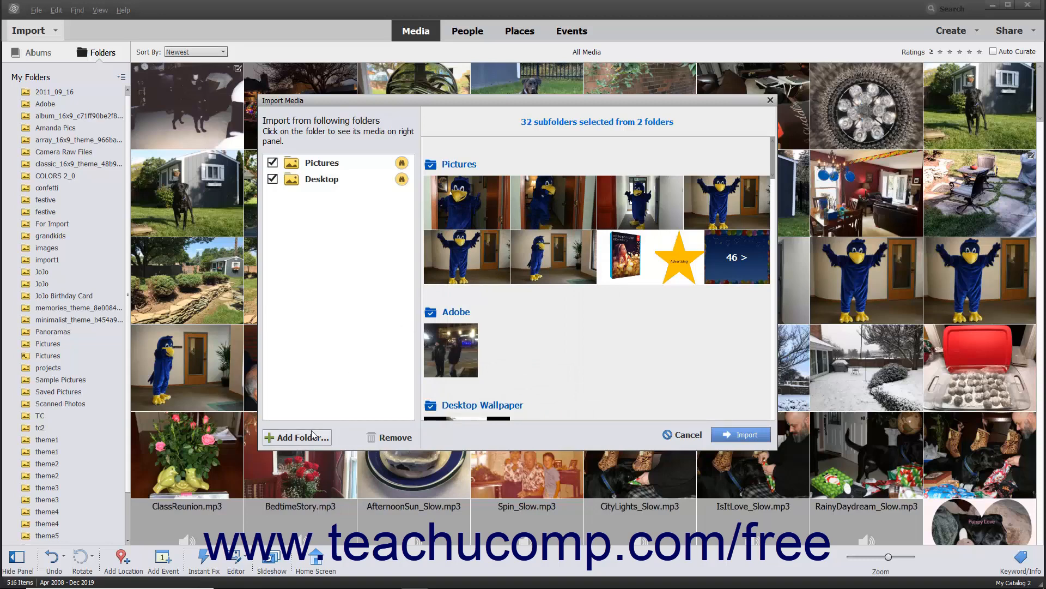
{"action": "left_click", "coordinate": [301, 437]}
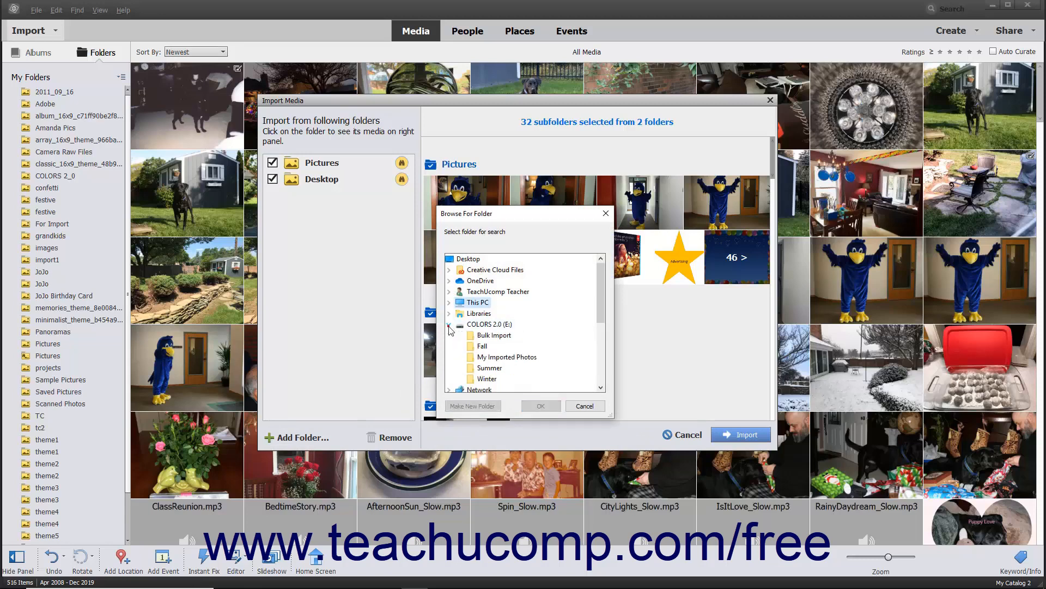
Add the Bulk Import folder from COLORS 2.0 (E:) as the third source.
{"action": "left_click", "coordinate": [494, 336]}
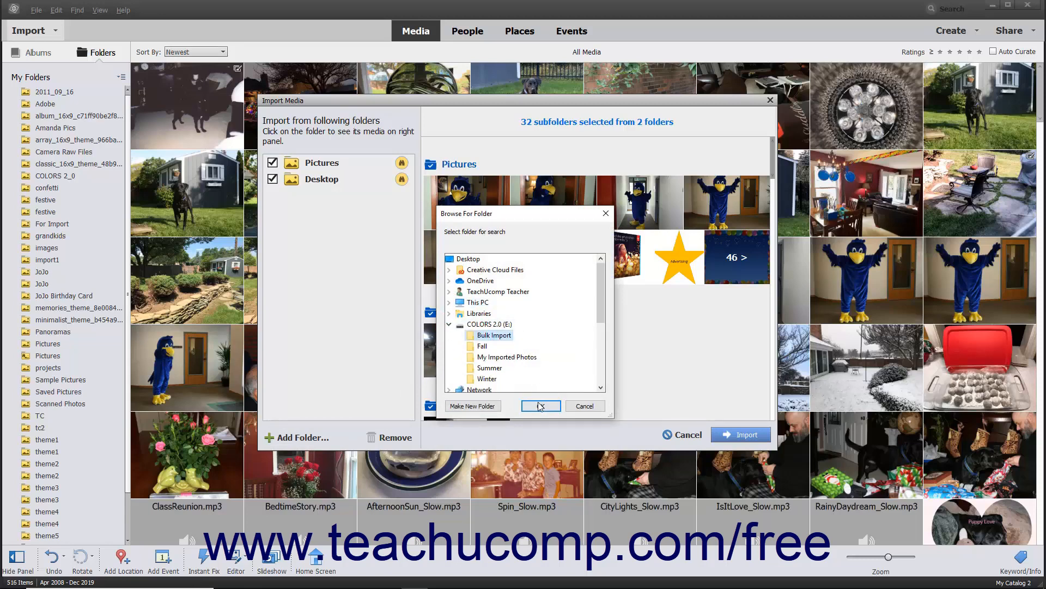
{"action": "left_click", "coordinate": [541, 406]}
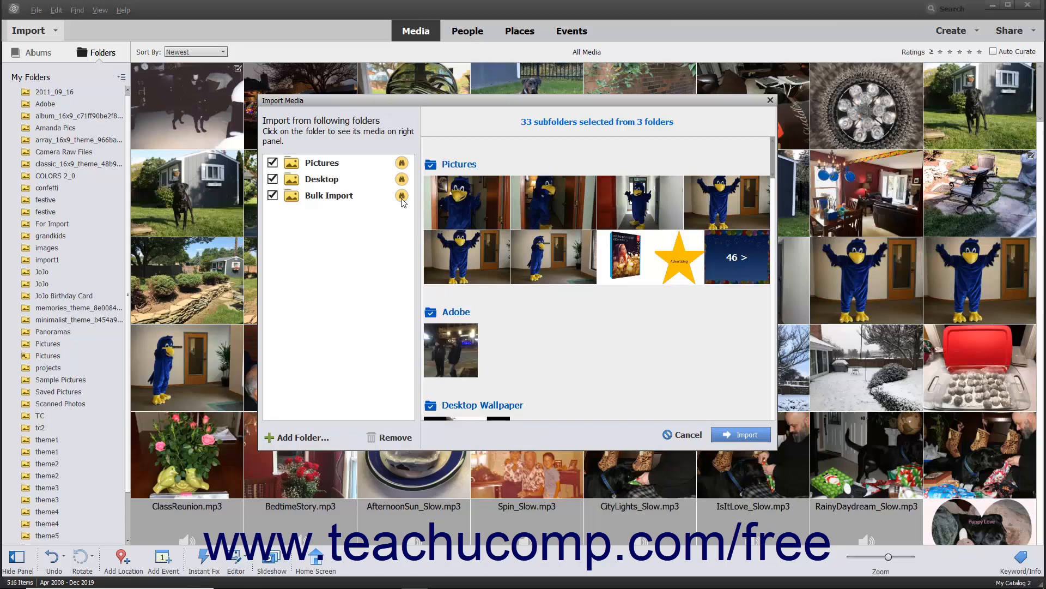
{"action": "mouse_move", "coordinate": [402, 197]}
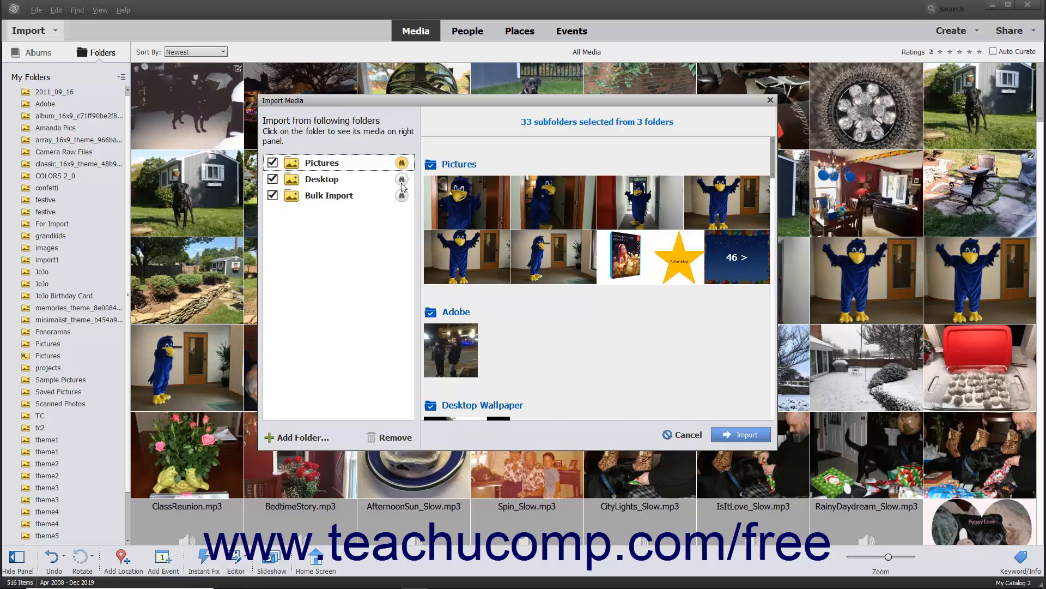
Remove Desktop from the list, leaving Pictures and Bulk Import (20 subfolders).
{"action": "left_click", "coordinate": [321, 179]}
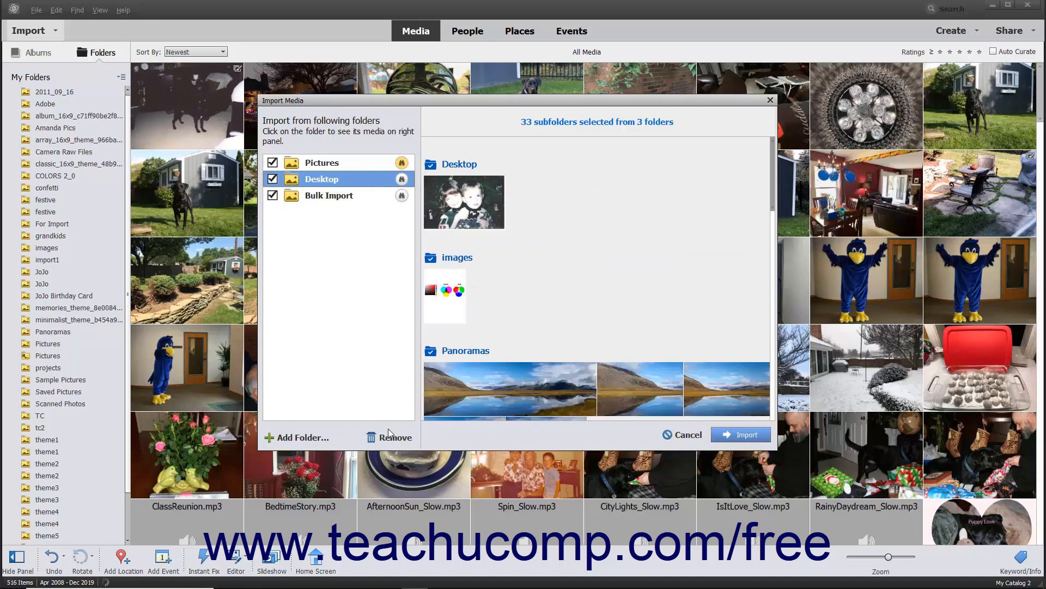
{"action": "mouse_move", "coordinate": [395, 437]}
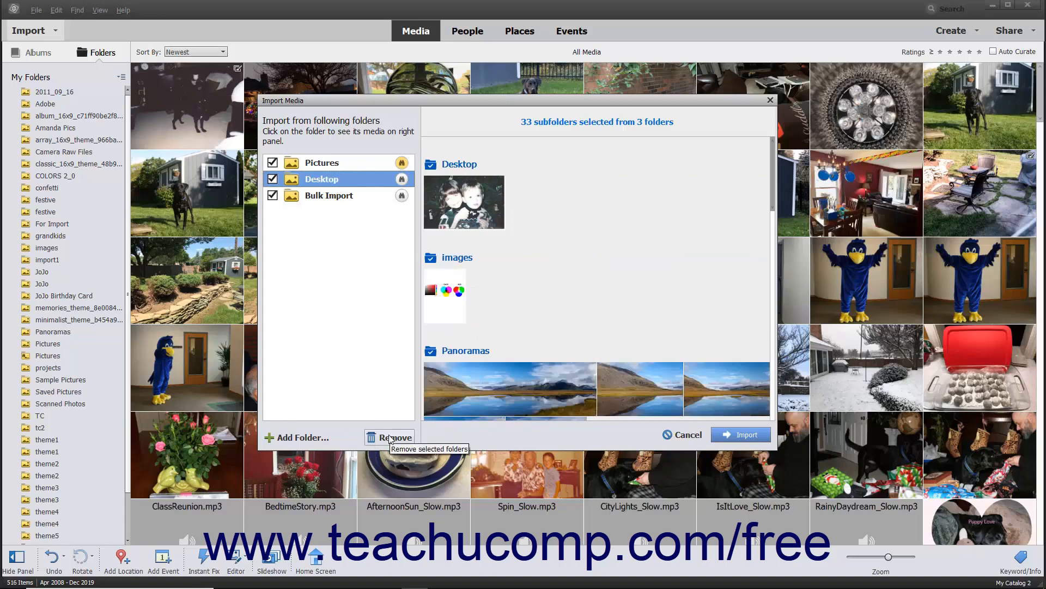
{"action": "left_click", "coordinate": [390, 438]}
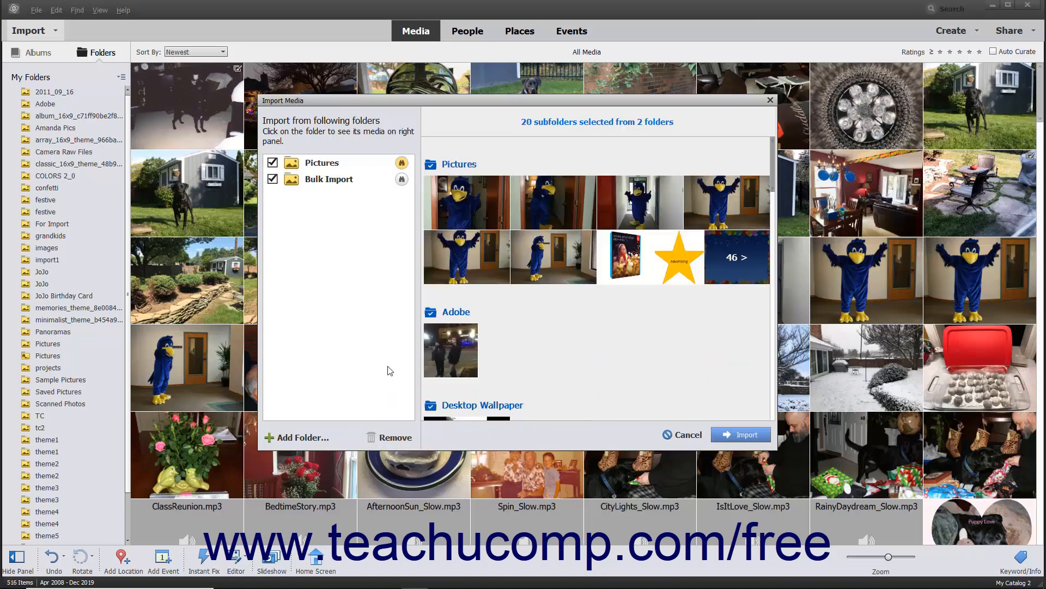
{"action": "mouse_move", "coordinate": [277, 262]}
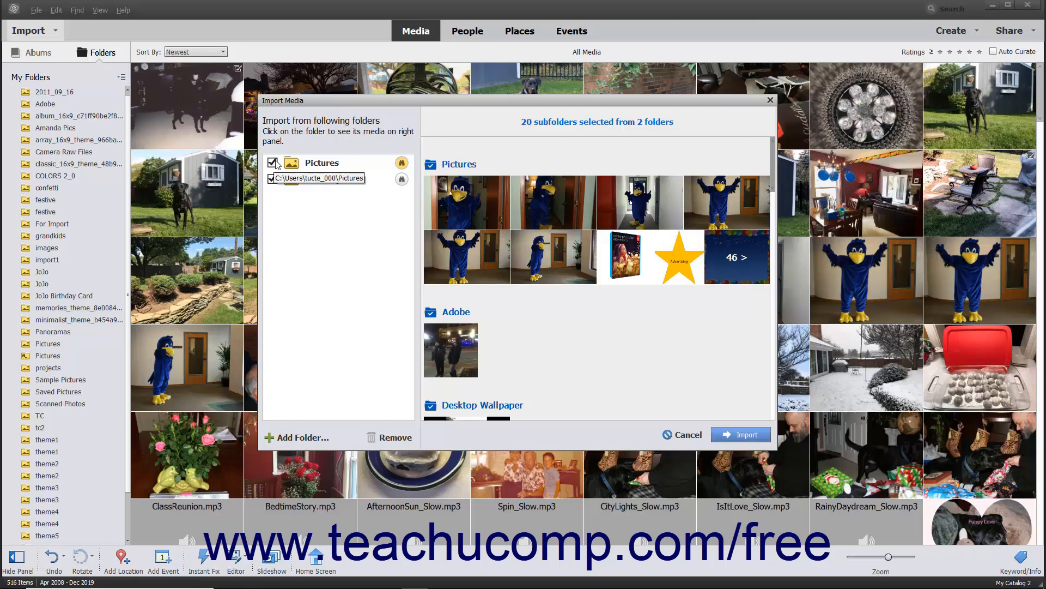
Uncheck Pictures so only the Bulk Import folder remains selected.
{"action": "left_click", "coordinate": [273, 162]}
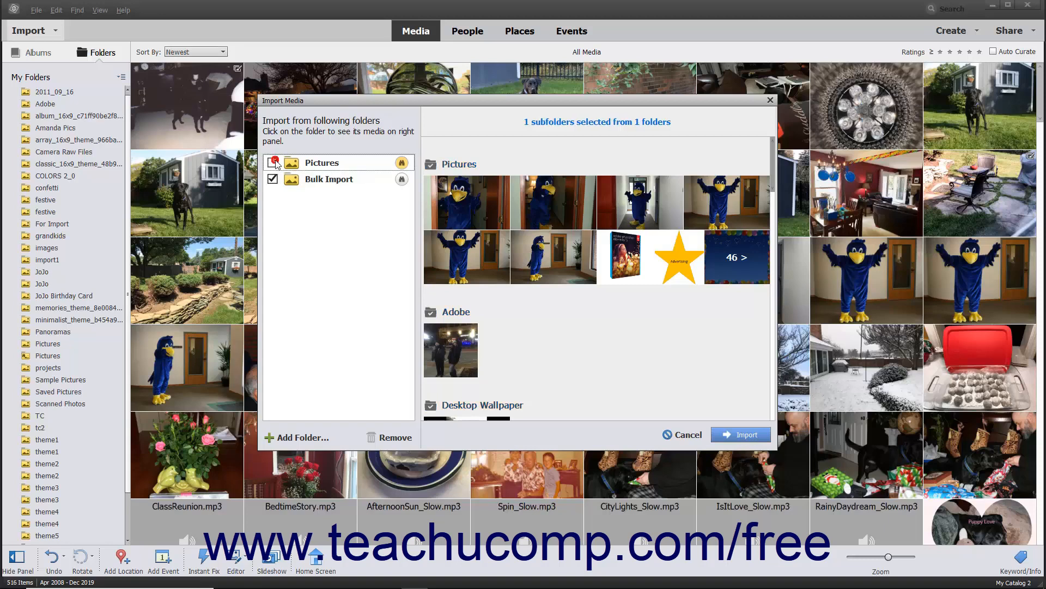
{"action": "left_click", "coordinate": [272, 162]}
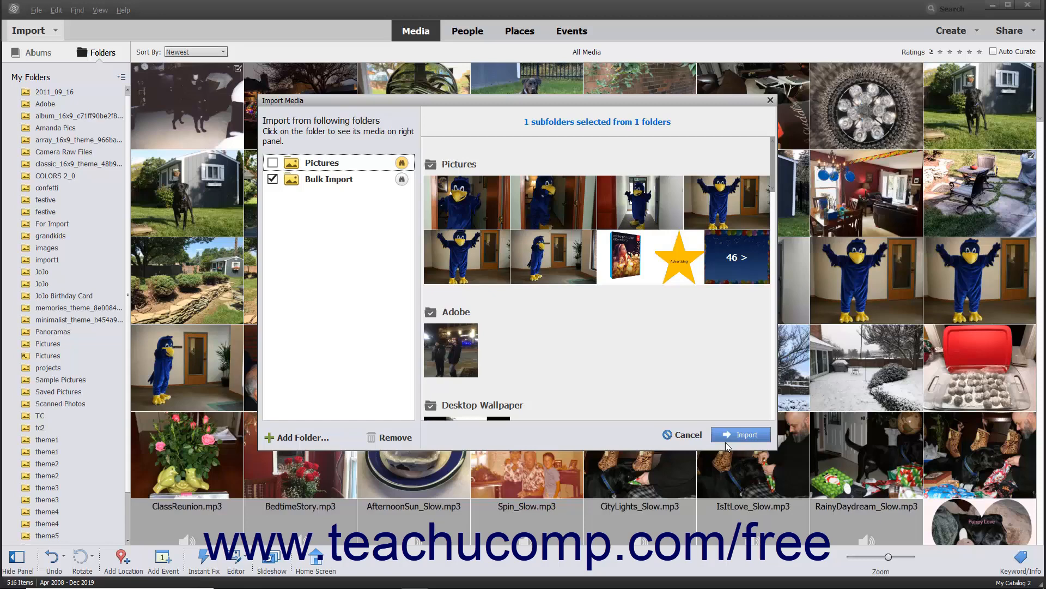
{"action": "mouse_move", "coordinate": [687, 435]}
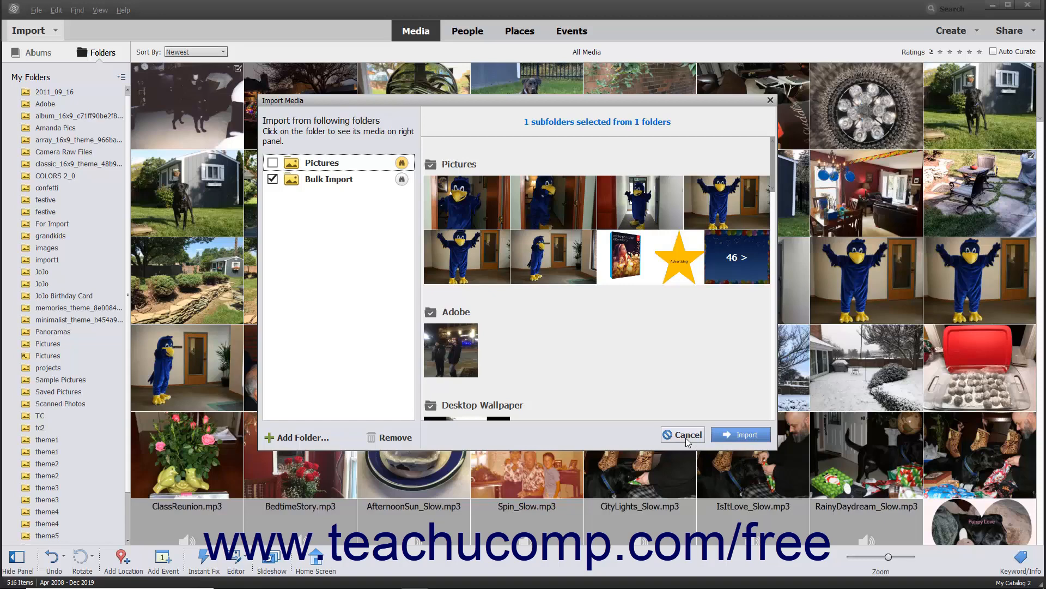
Cancel the Import Media dialog, returning to the 516-item All Media grid.
{"action": "left_click", "coordinate": [682, 434]}
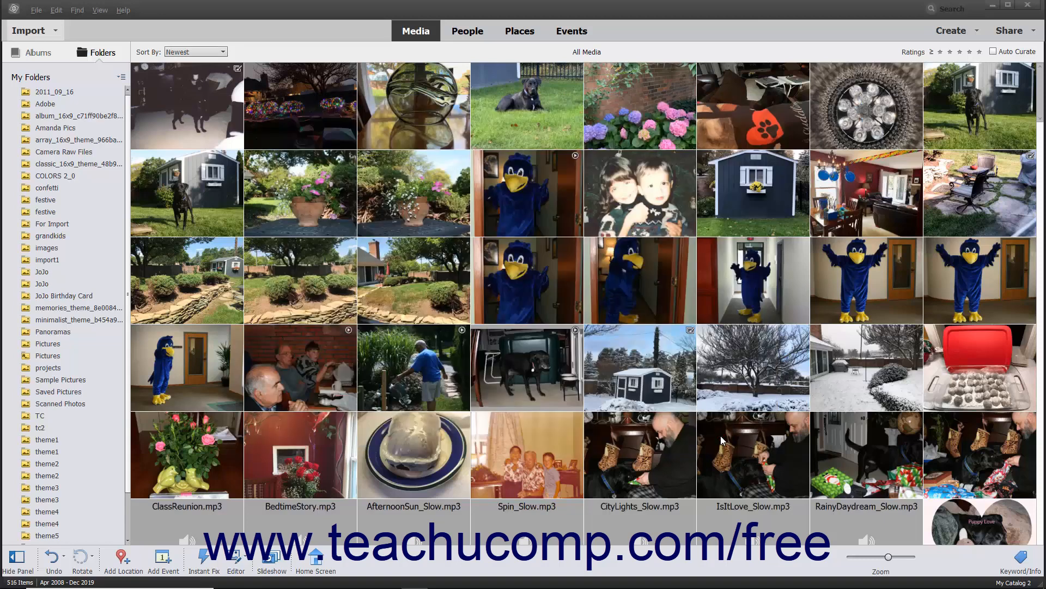